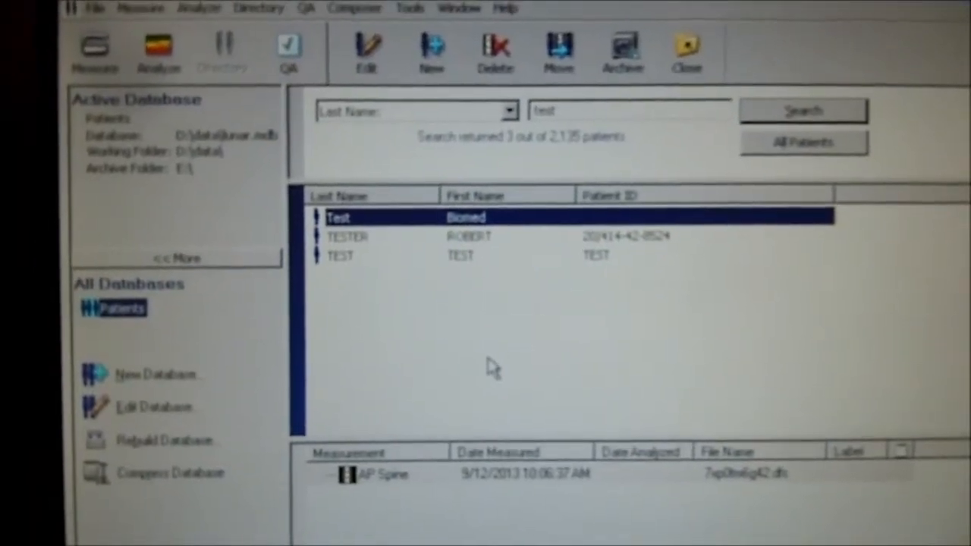
# Open User Options from the Tools menu to view system ID and feature code settings.
pyautogui.click(409, 9)
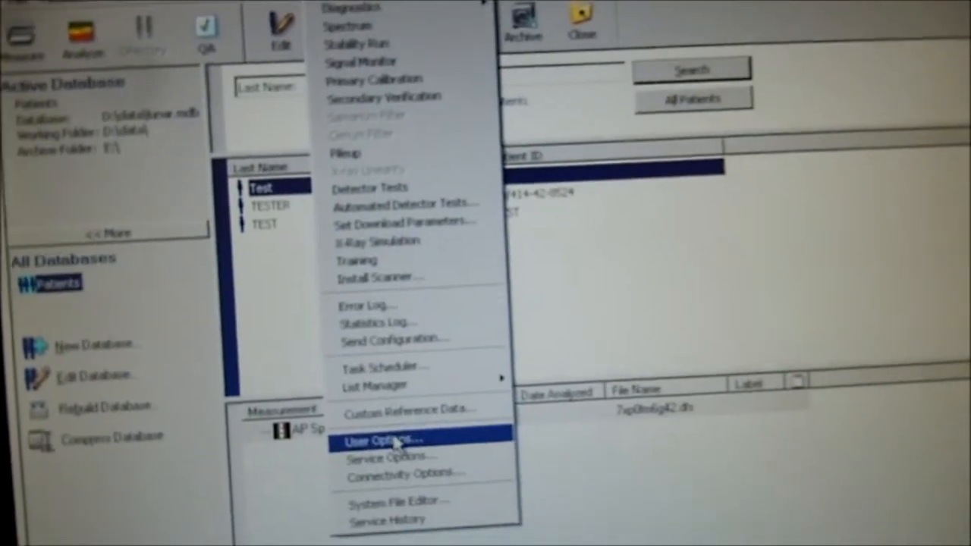
pyautogui.click(380, 441)
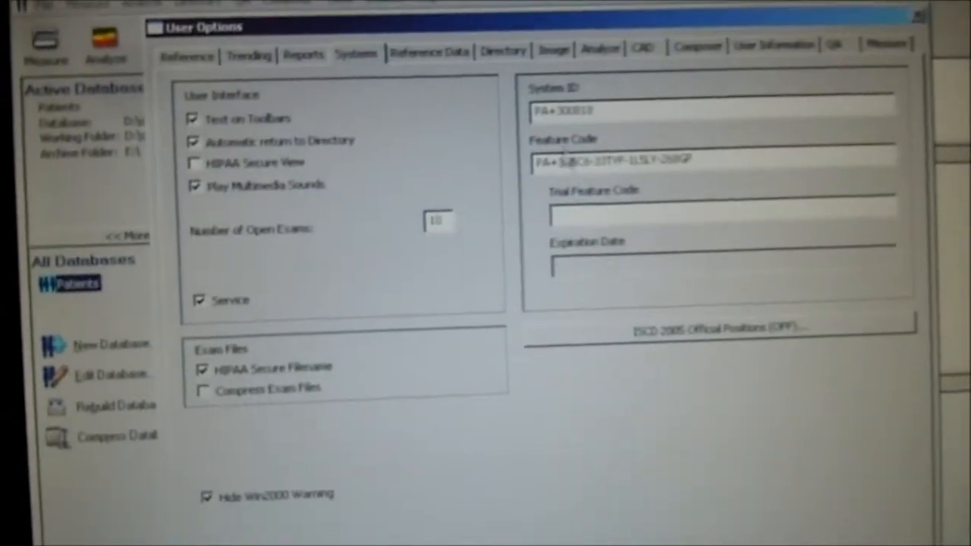